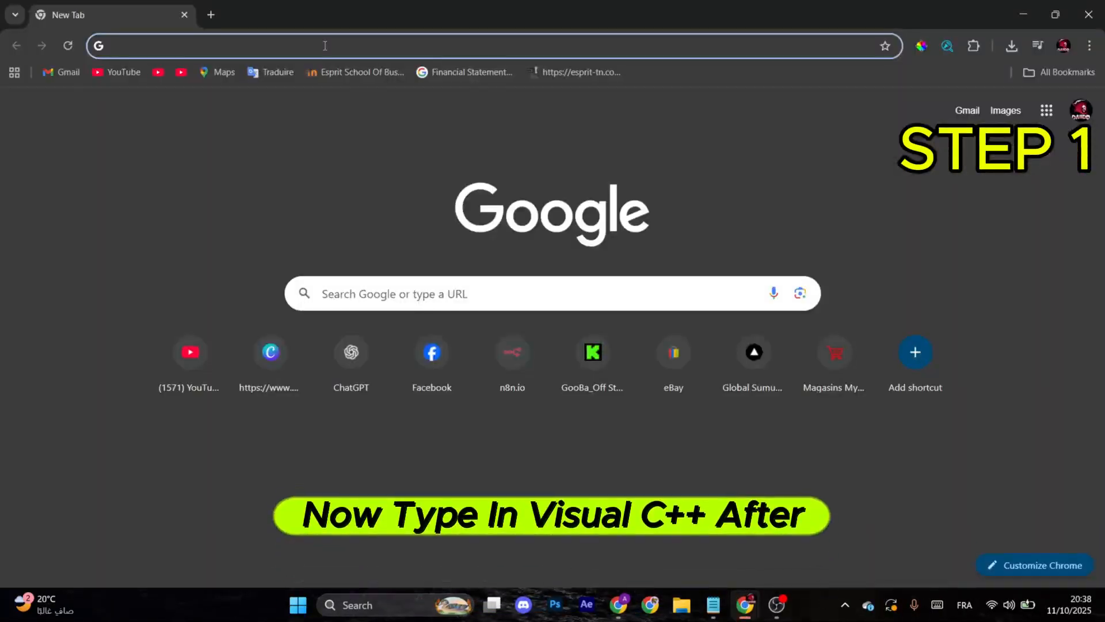
Step: Enter 'visual c++' in Chrome's address bar to search Google
type("visual c++")
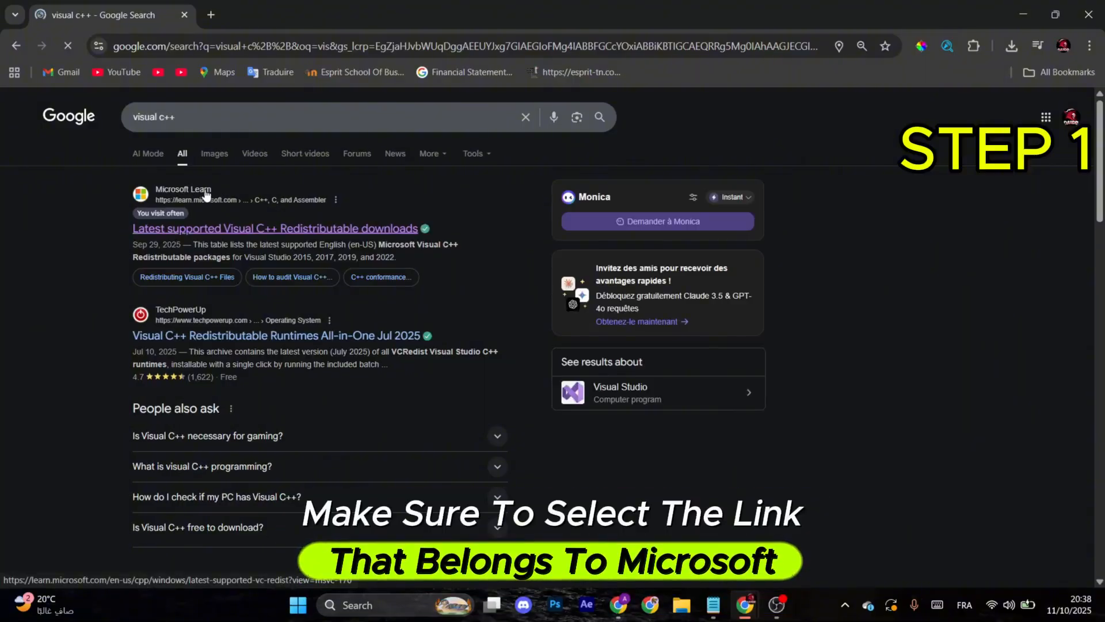
Step: Open the Microsoft Learn redistributable downloads article and jump to the latest supported version
left_click(275, 228)
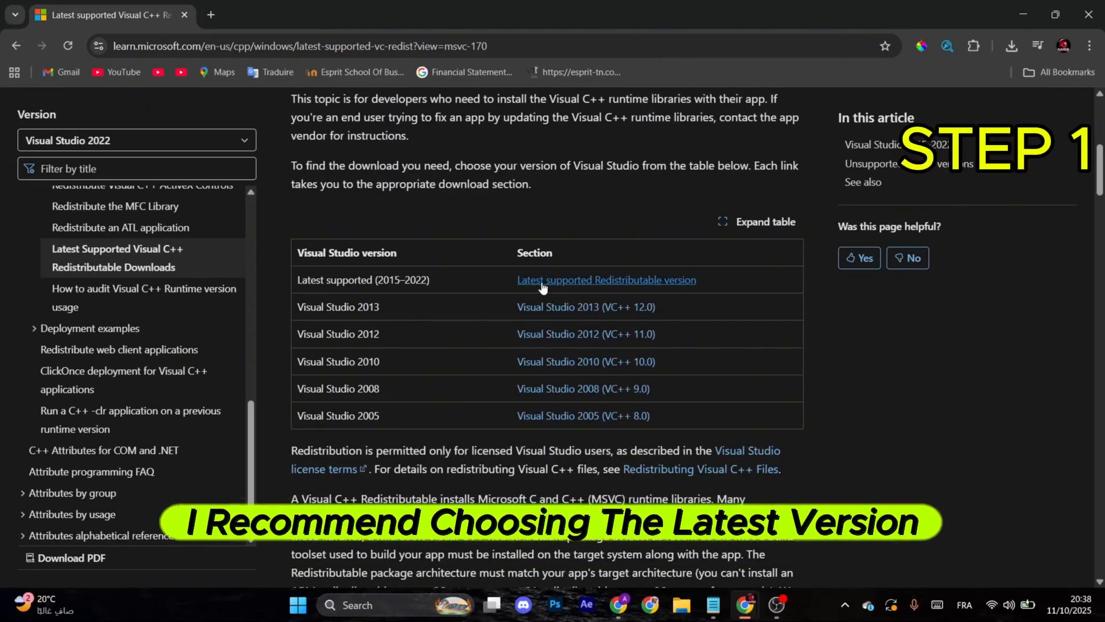
left_click(606, 280)
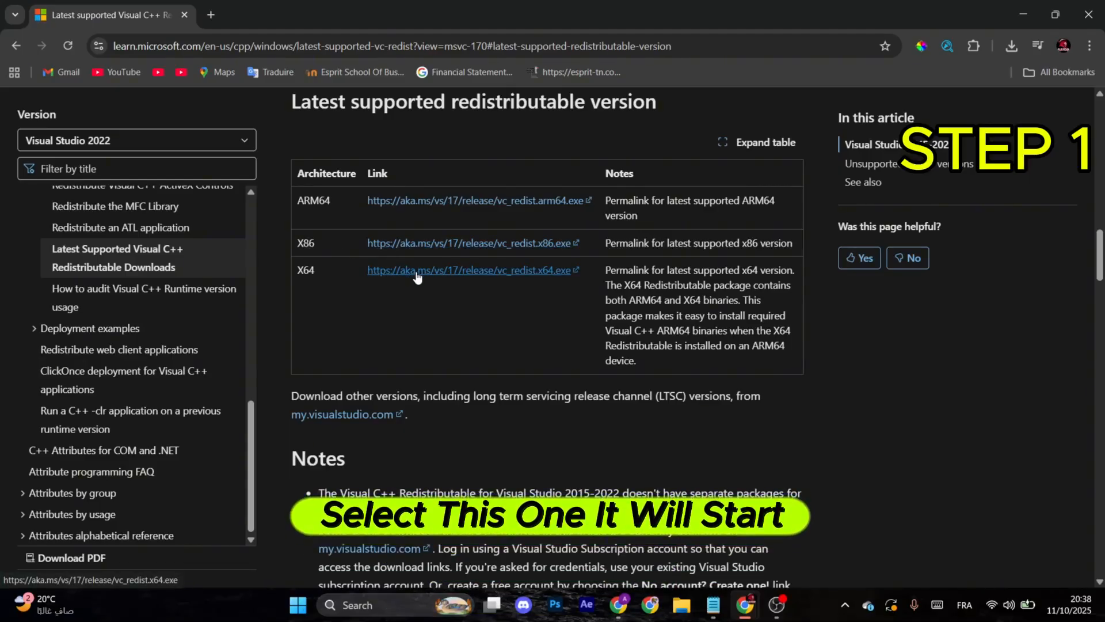
Step: Download VC_redist.x64.exe and confirm it in Chrome's downloads popup
left_click(469, 270)
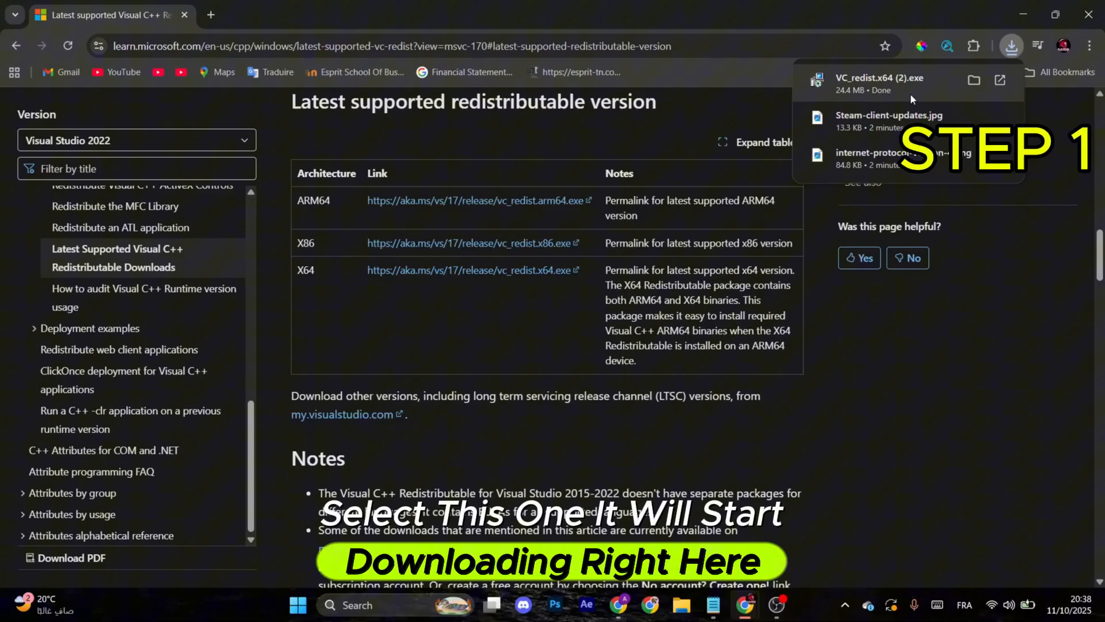
left_click(876, 83)
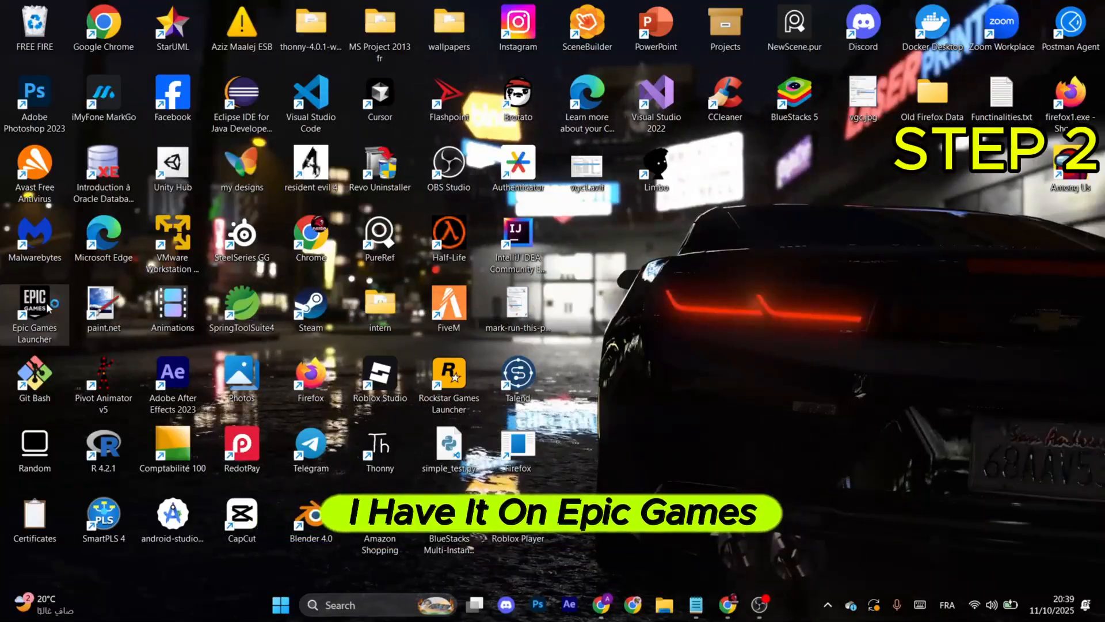
Step: Launch Epic Games Launcher, search the Library for 'grand', and choose Manage from the game's menu
double_click(34, 311)
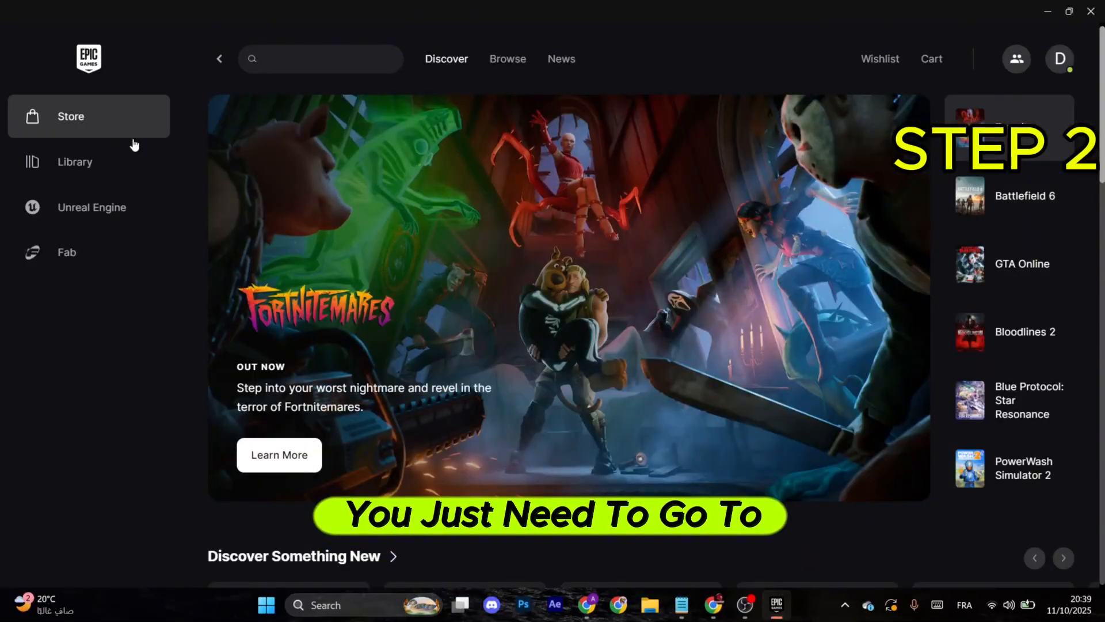
left_click(74, 162)
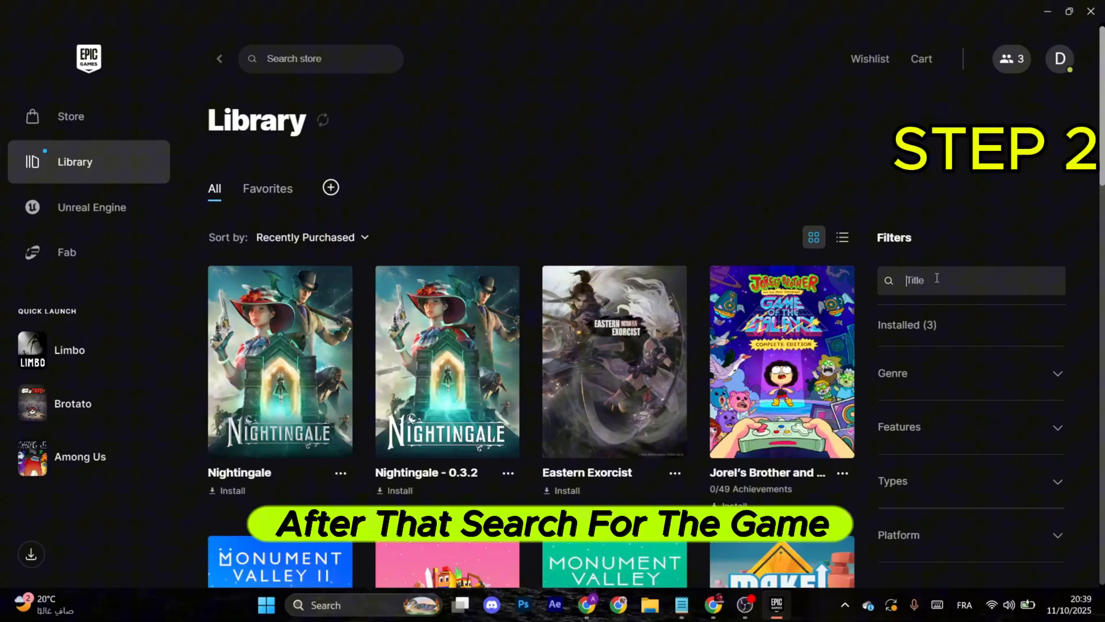
type("grand")
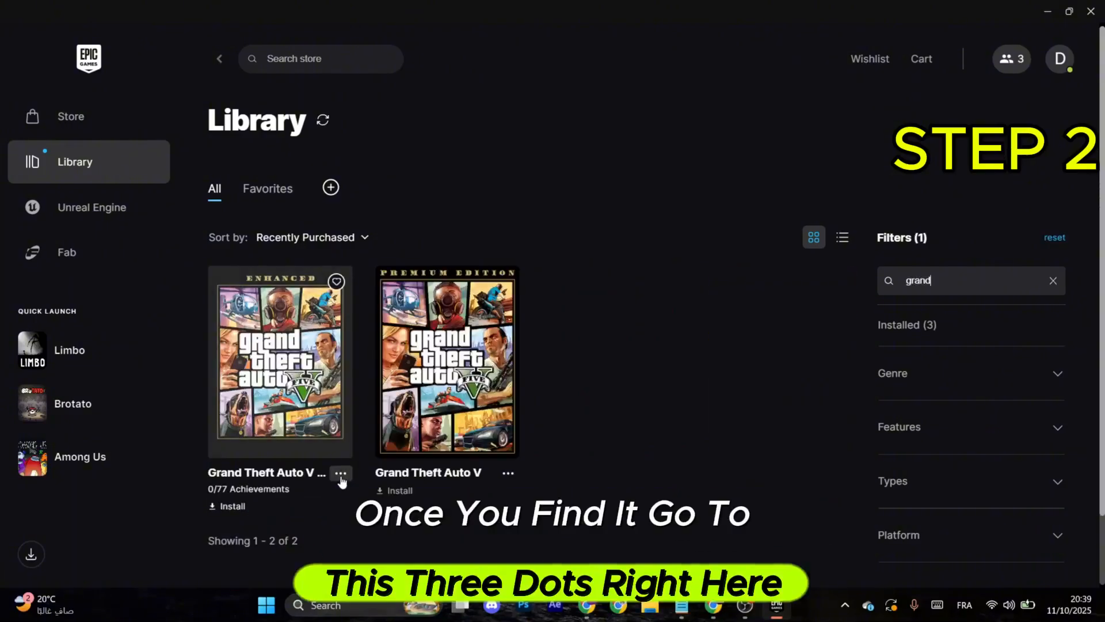
left_click(340, 473)
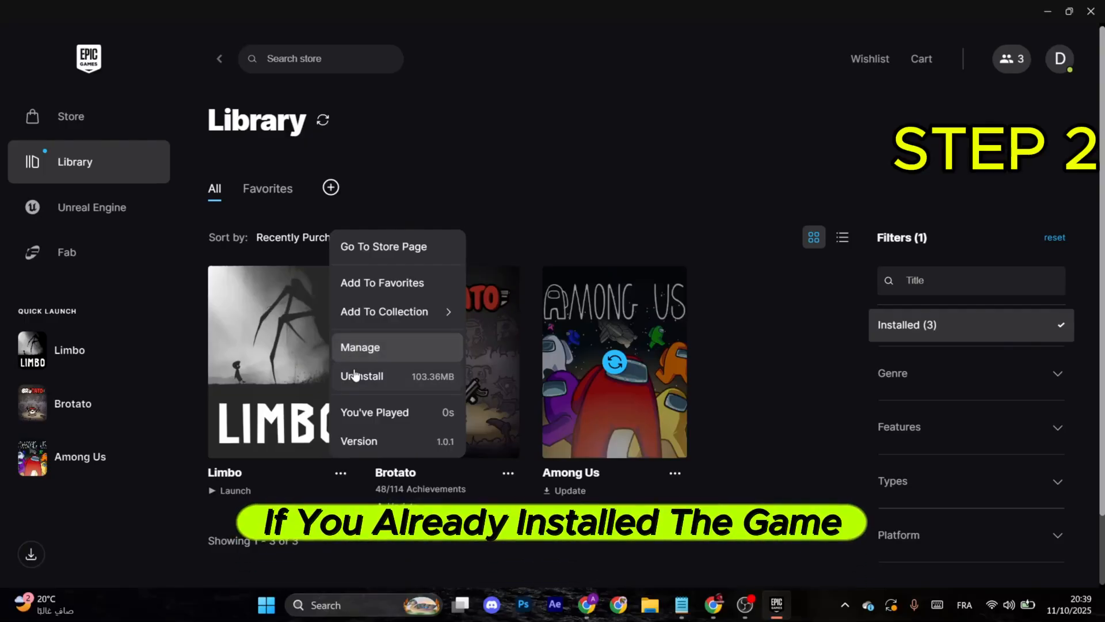
left_click(360, 346)
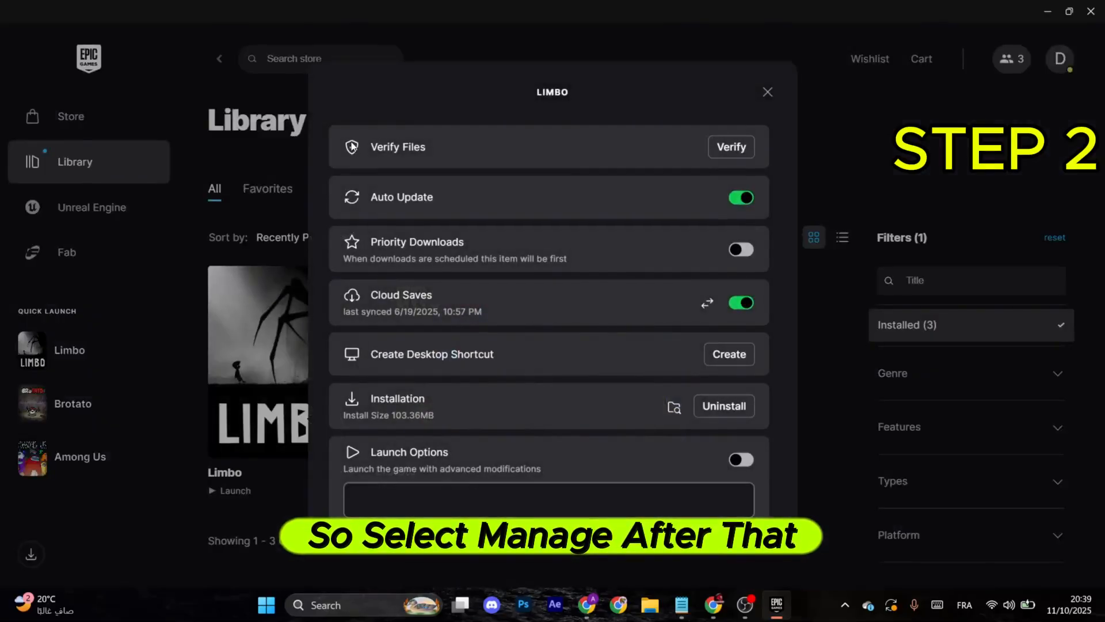